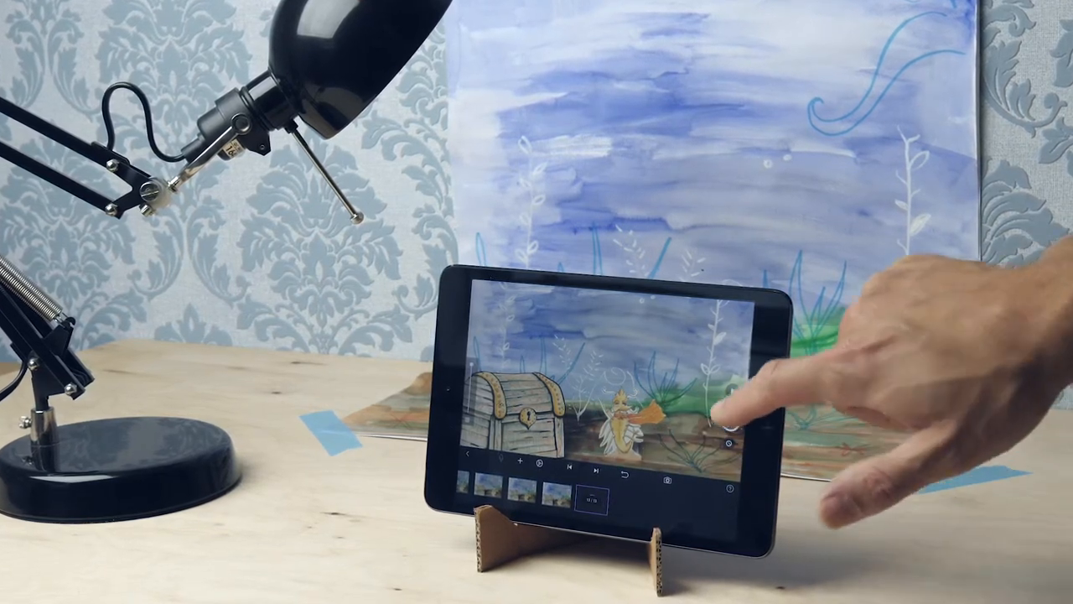
{"action": "left_click", "coordinate": [728, 420]}
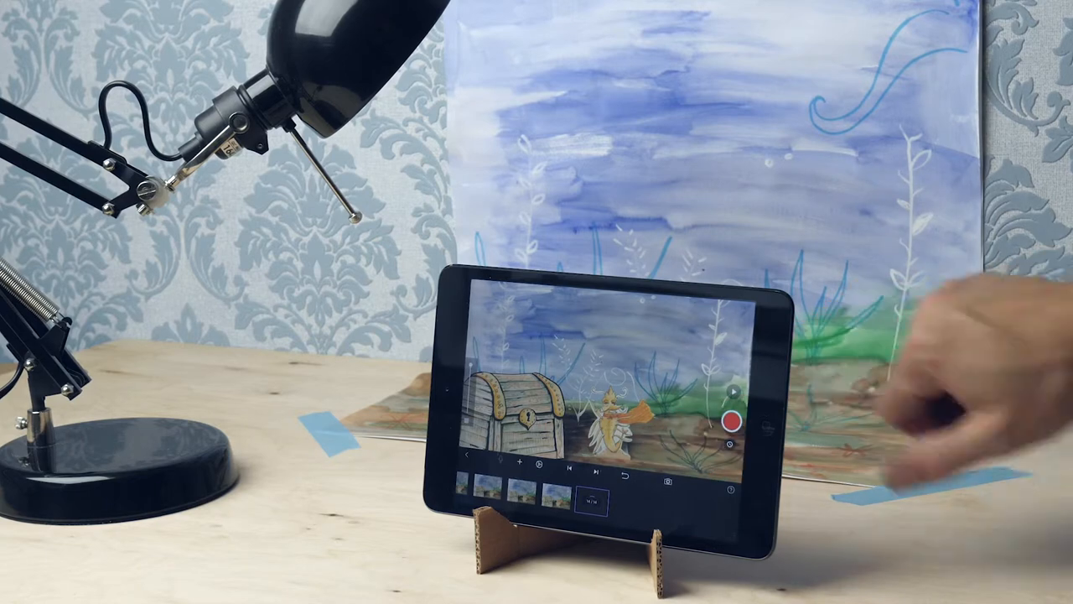